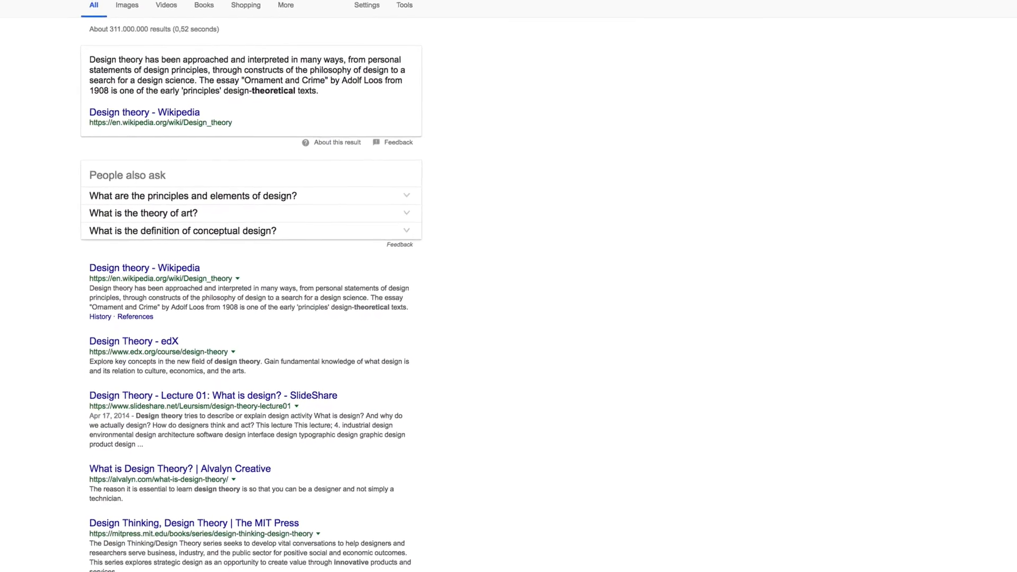
Step: Scroll down through the Google results for design theory
{"action": "scroll", "scroll_direction": "down", "scroll_amount": 3}
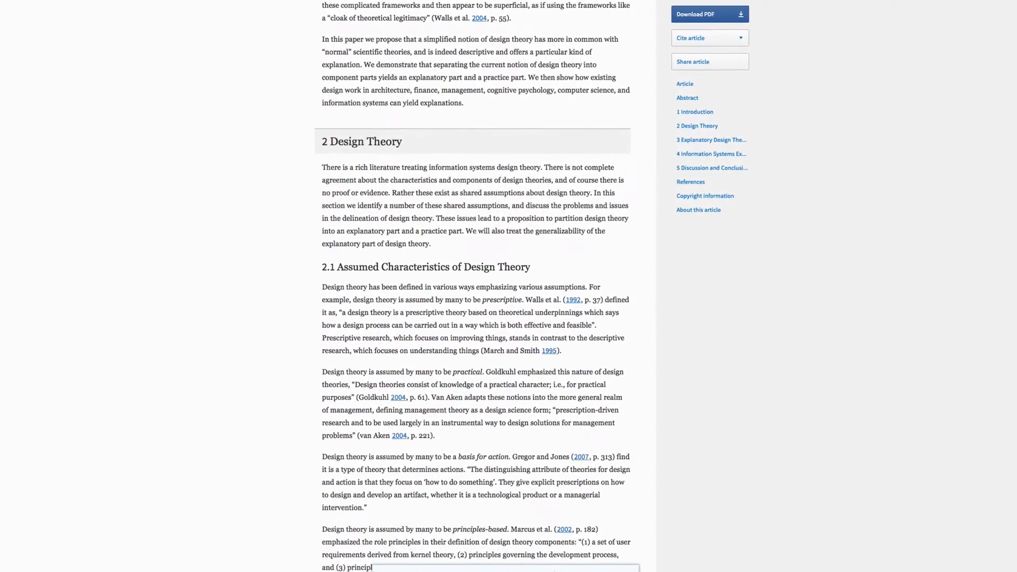
{"action": "scroll", "scroll_direction": "down", "scroll_amount": 3}
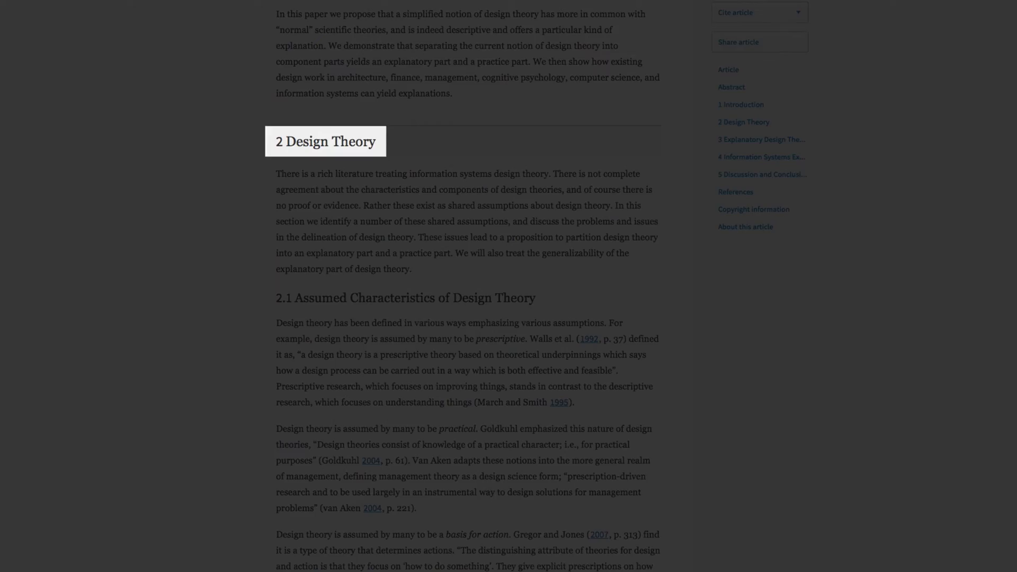
{"action": "scroll", "scroll_direction": "down", "scroll_amount": 3}
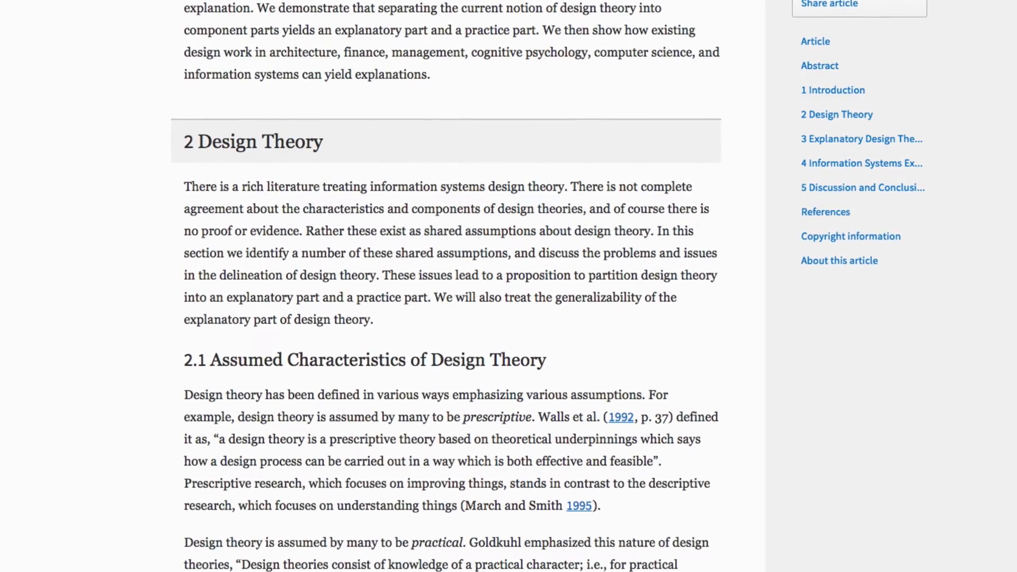
{"action": "scroll", "scroll_direction": "down", "scroll_amount": 3}
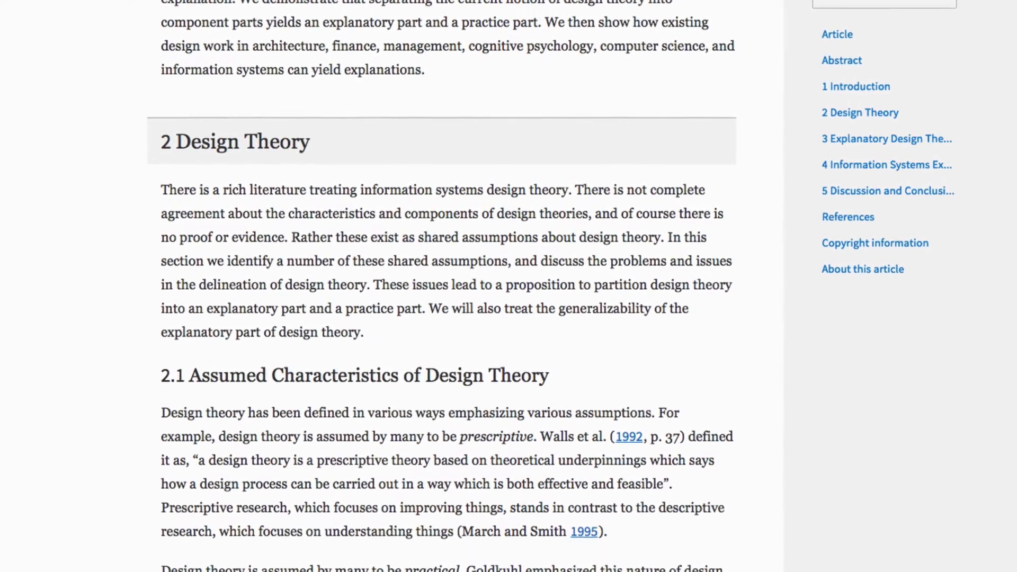
{"action": "scroll", "scroll_direction": "down", "scroll_amount": 3}
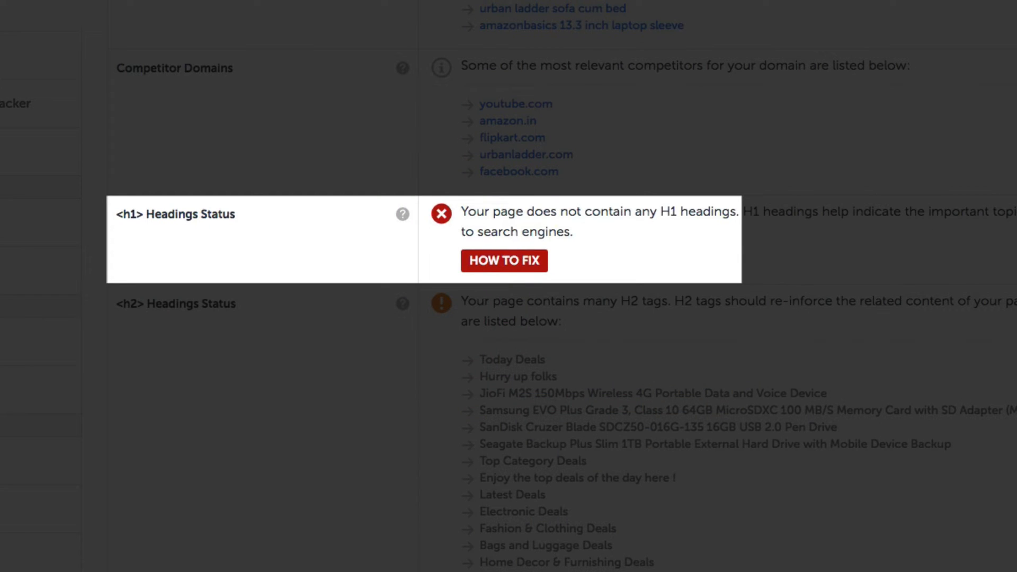
{"action": "scroll", "scroll_direction": "down", "scroll_amount": 3}
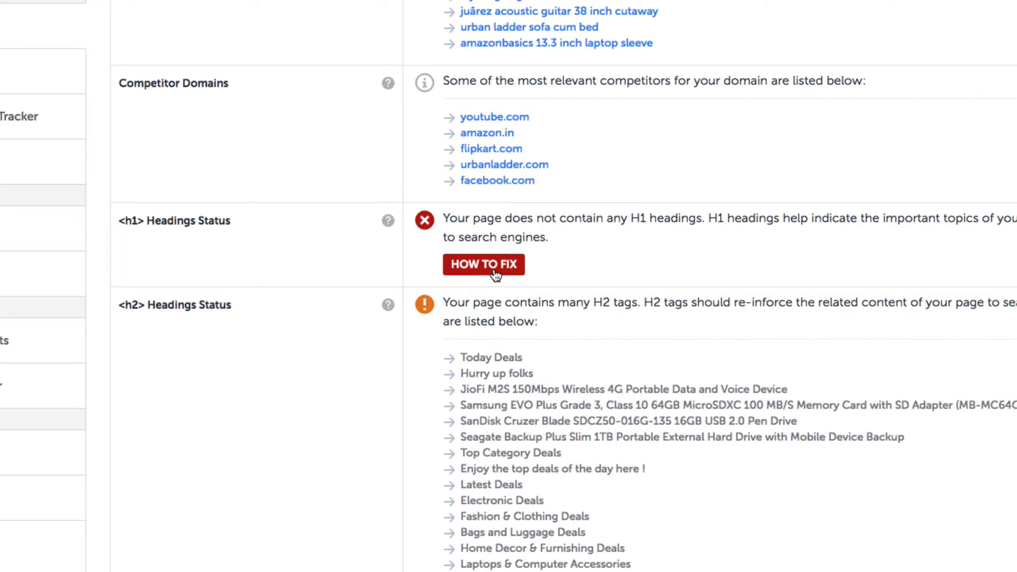
{"action": "left_click", "coordinate": [484, 265]}
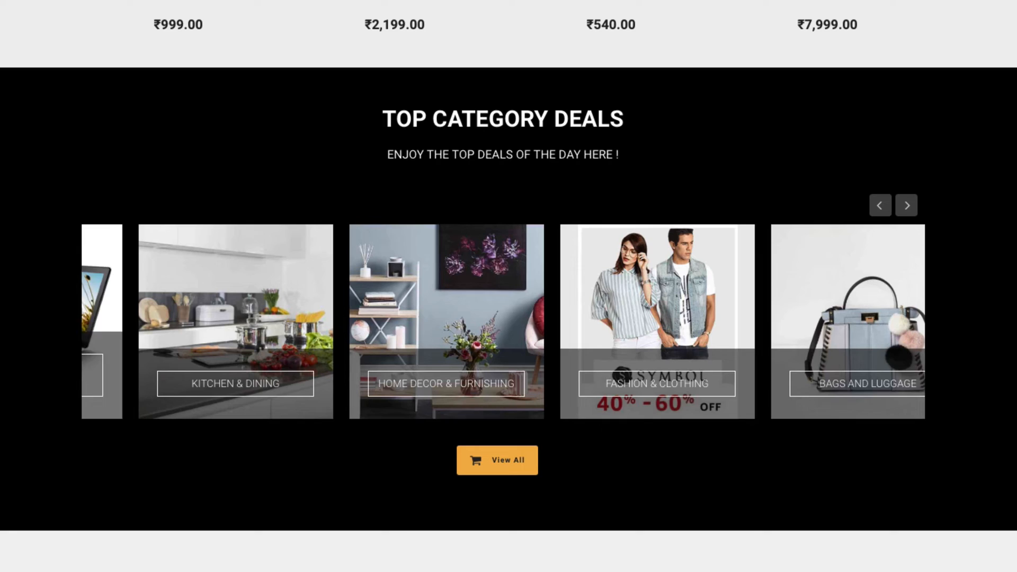
Step: Advance the Top Category Deals carousel to reach Sunglasses & Eyeglasses
{"action": "left_click", "coordinate": [881, 205]}
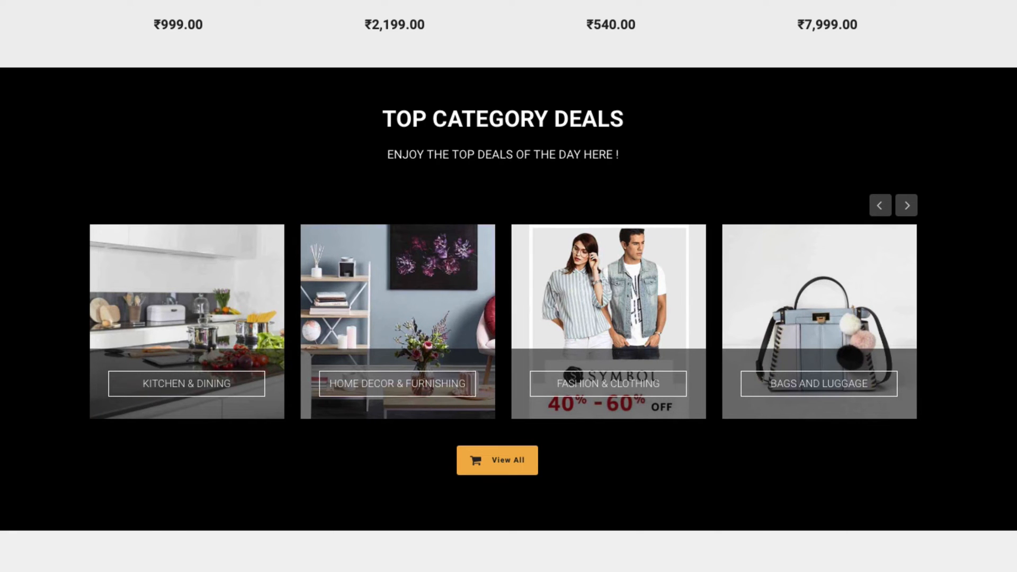
{"action": "left_click", "coordinate": [905, 205]}
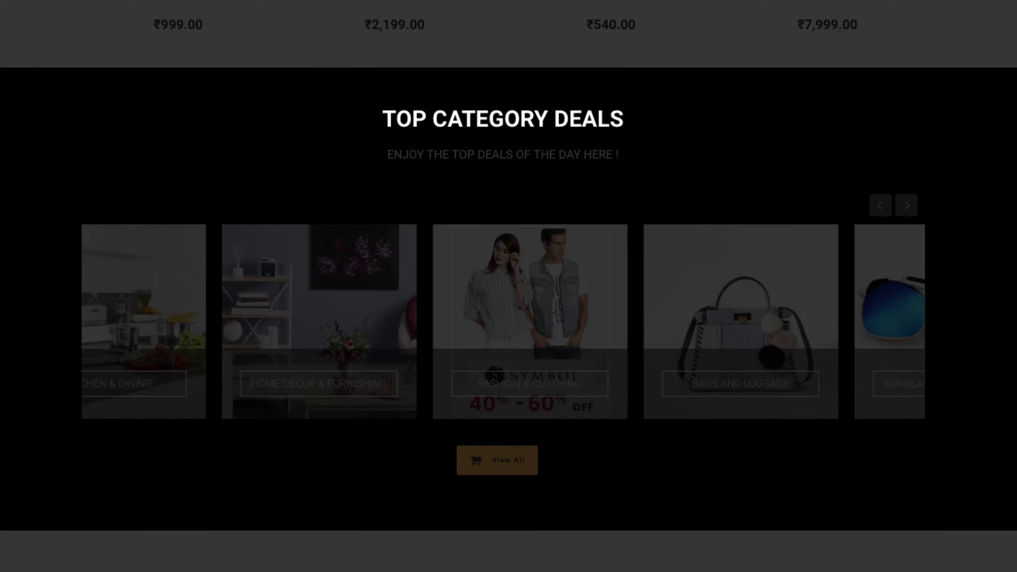
{"action": "left_click", "coordinate": [906, 206]}
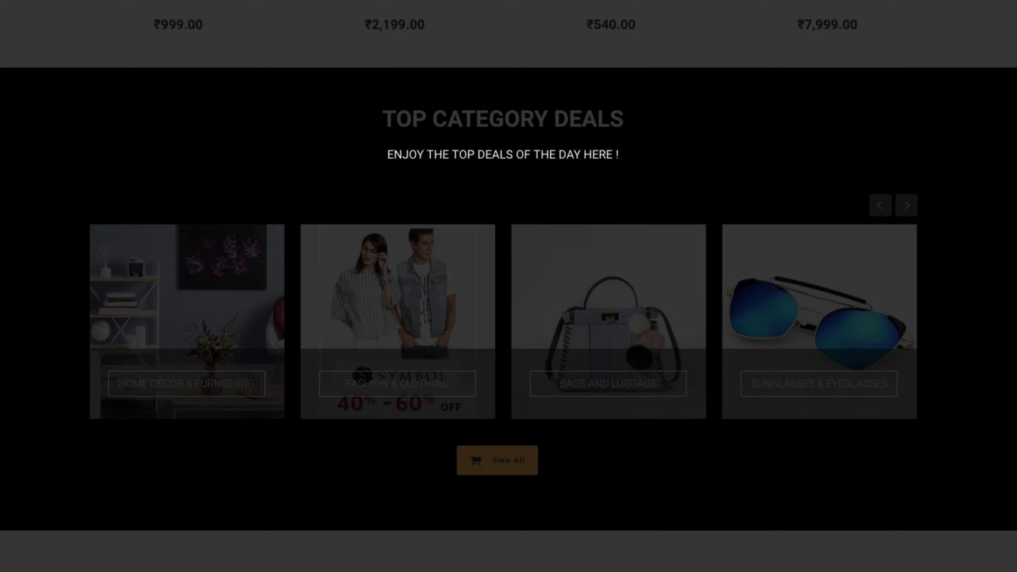
{"action": "left_click", "coordinate": [907, 205]}
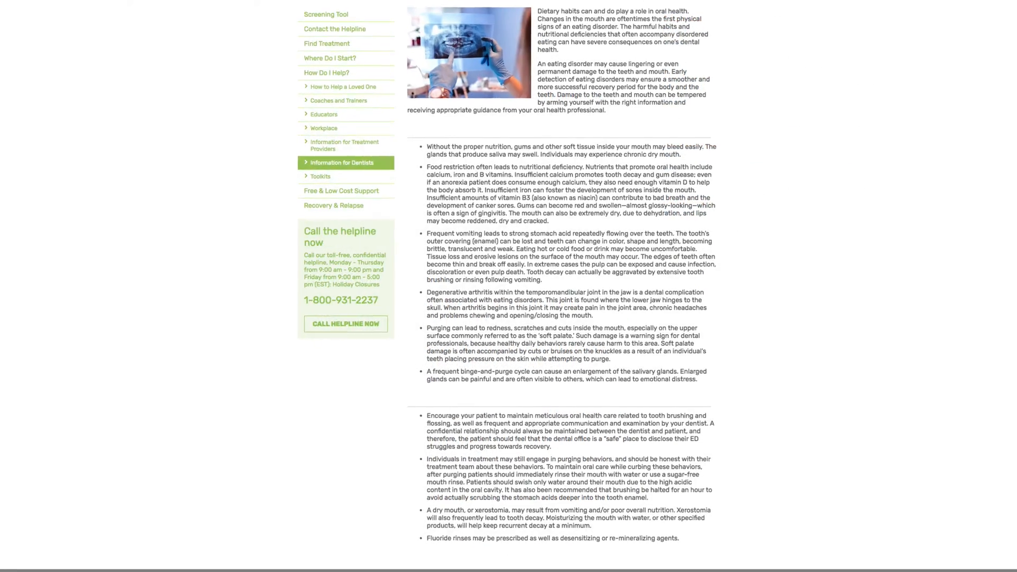
Step: Scroll through the Information for Dentists bullet list on oral health effects
{"action": "scroll", "scroll_direction": "down", "scroll_amount": 3}
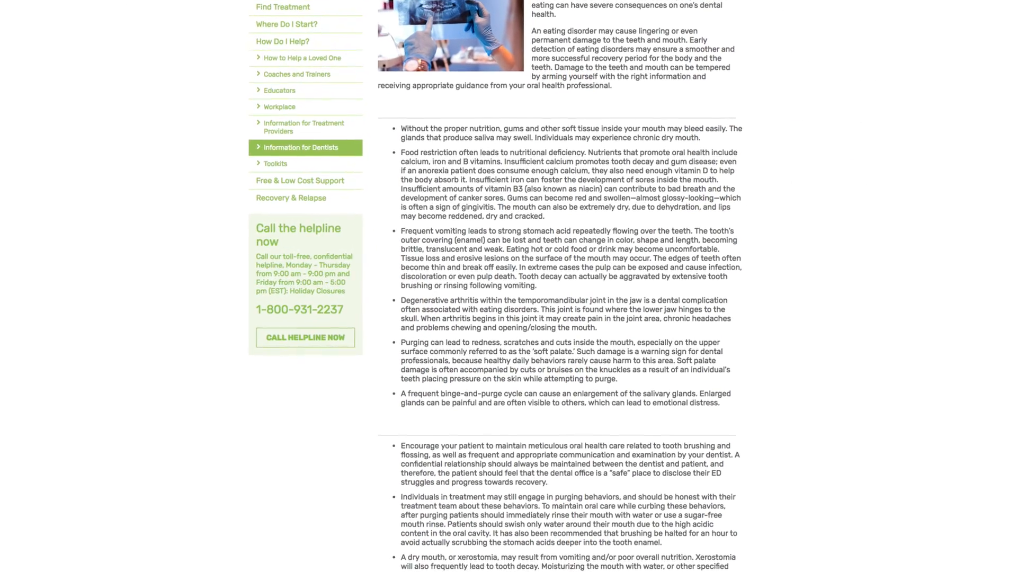
{"action": "scroll", "scroll_direction": "down", "scroll_amount": 3}
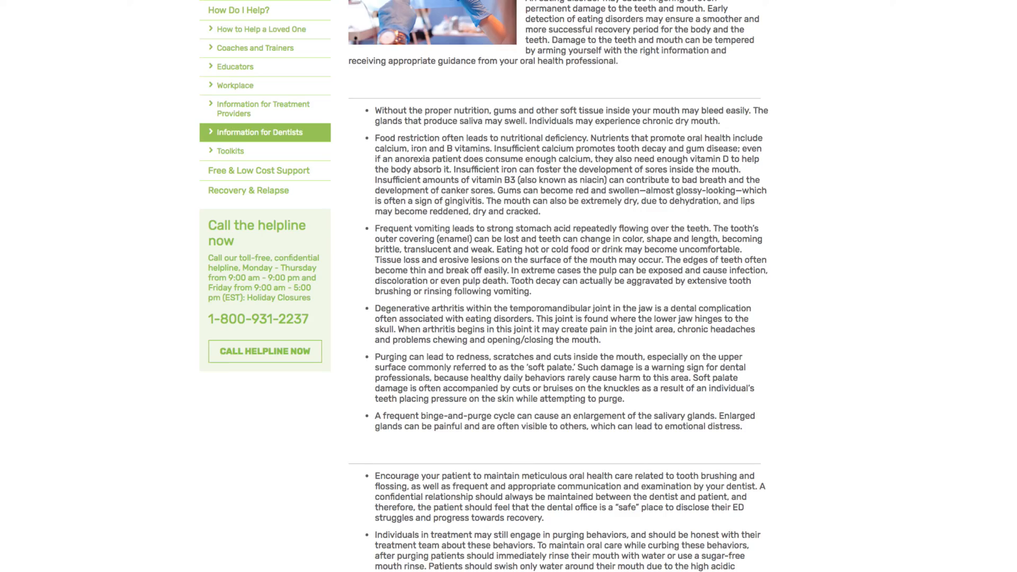
{"action": "scroll", "scroll_direction": "down", "scroll_amount": 3}
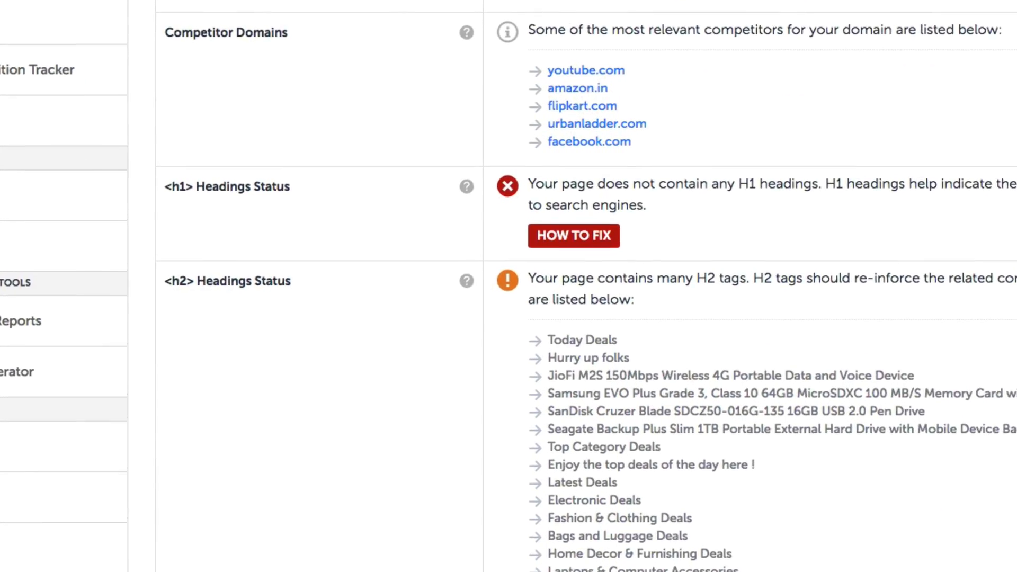
{"action": "scroll", "scroll_direction": "down", "scroll_amount": 3}
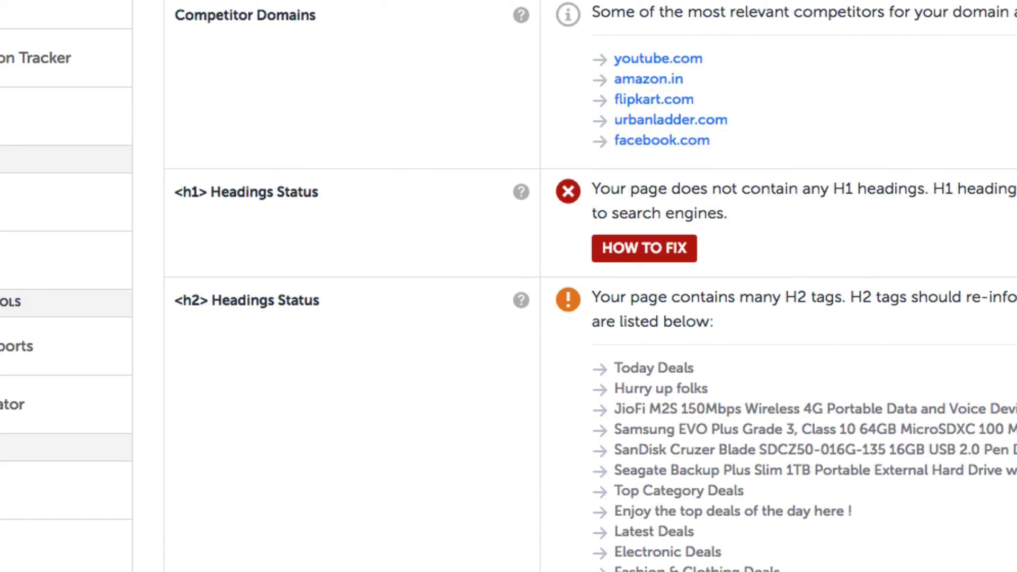